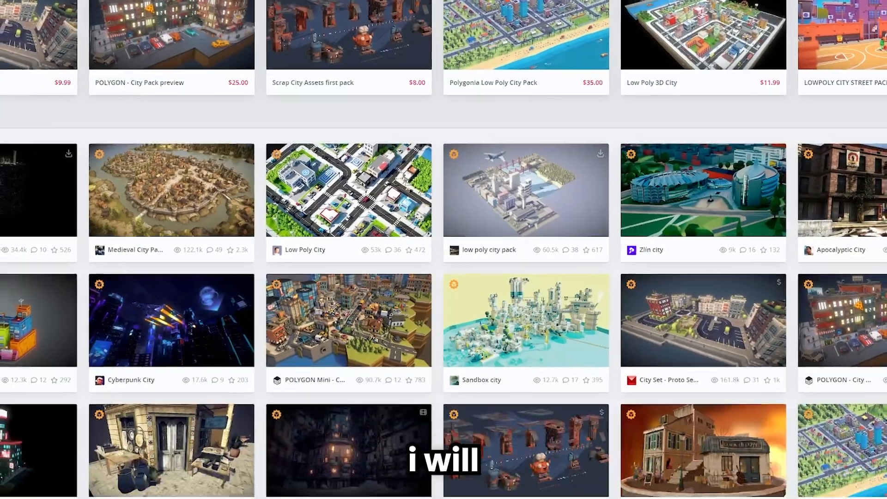
Parent the Spot Light under the Camera so it follows the player's view like a flashlight
scroll("down", 3)
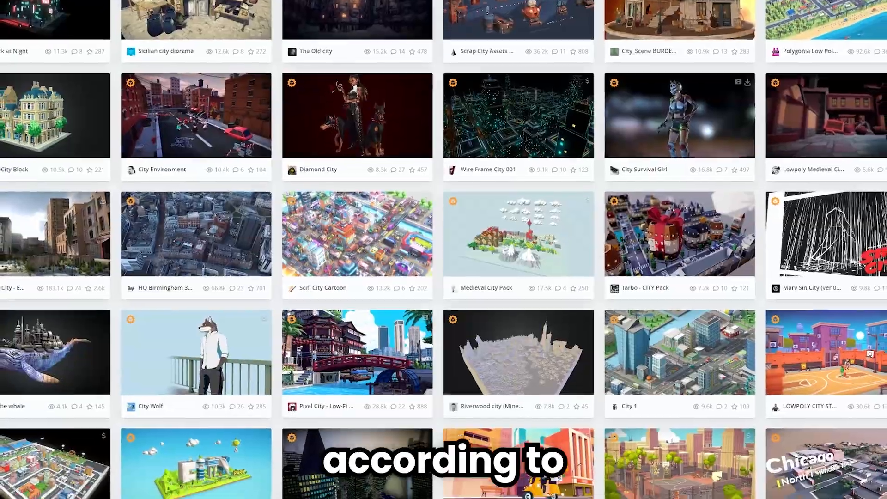
scroll("down", 3)
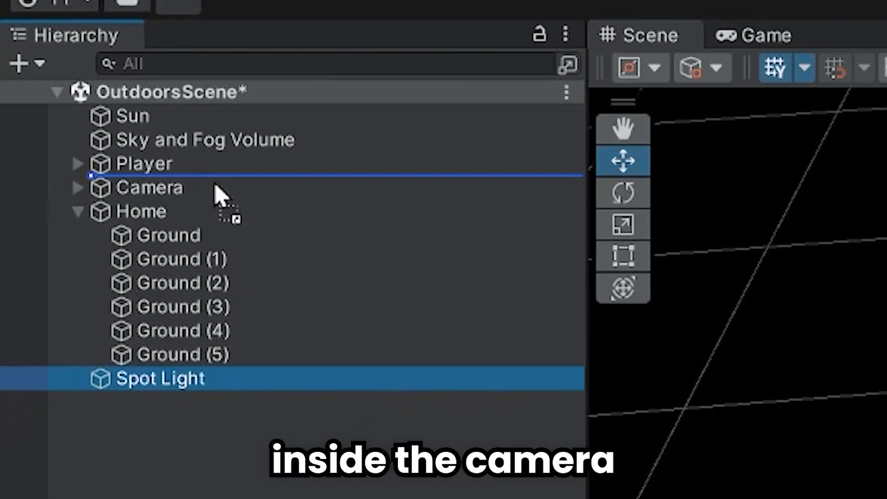
left_click(428, 5)
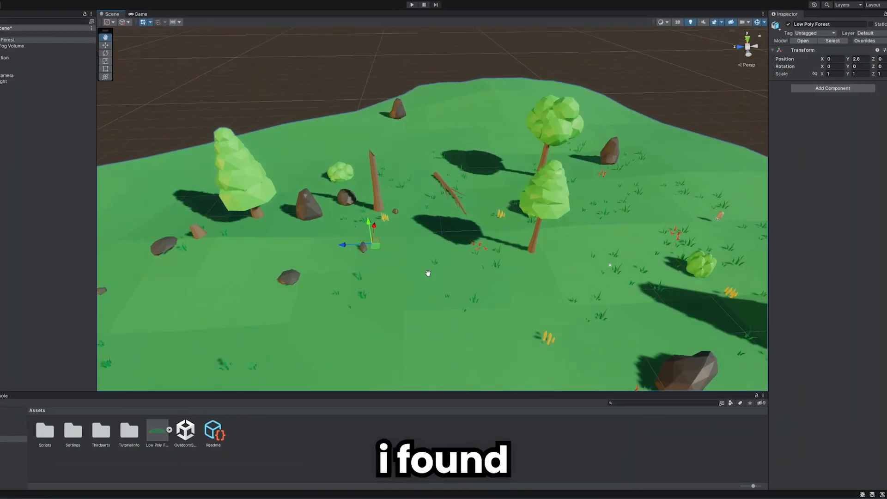
View the placed Low Poly Forest from directly above using the Top orientation
left_click(756, 38)
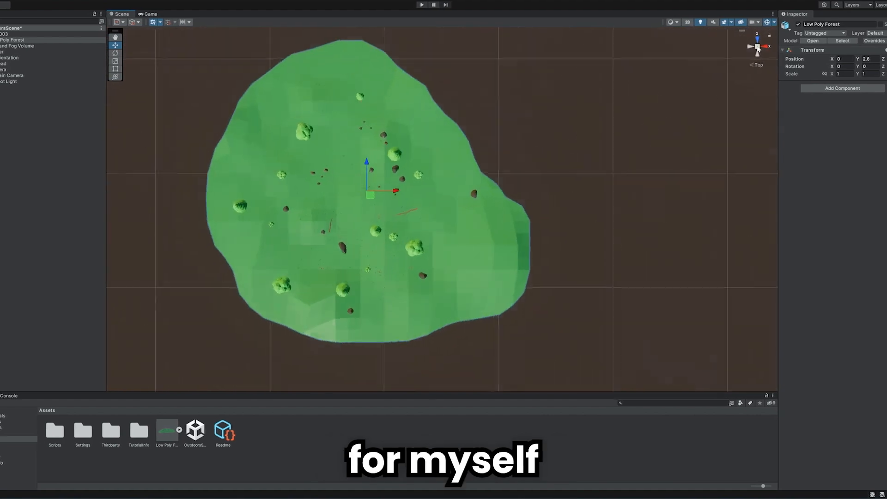